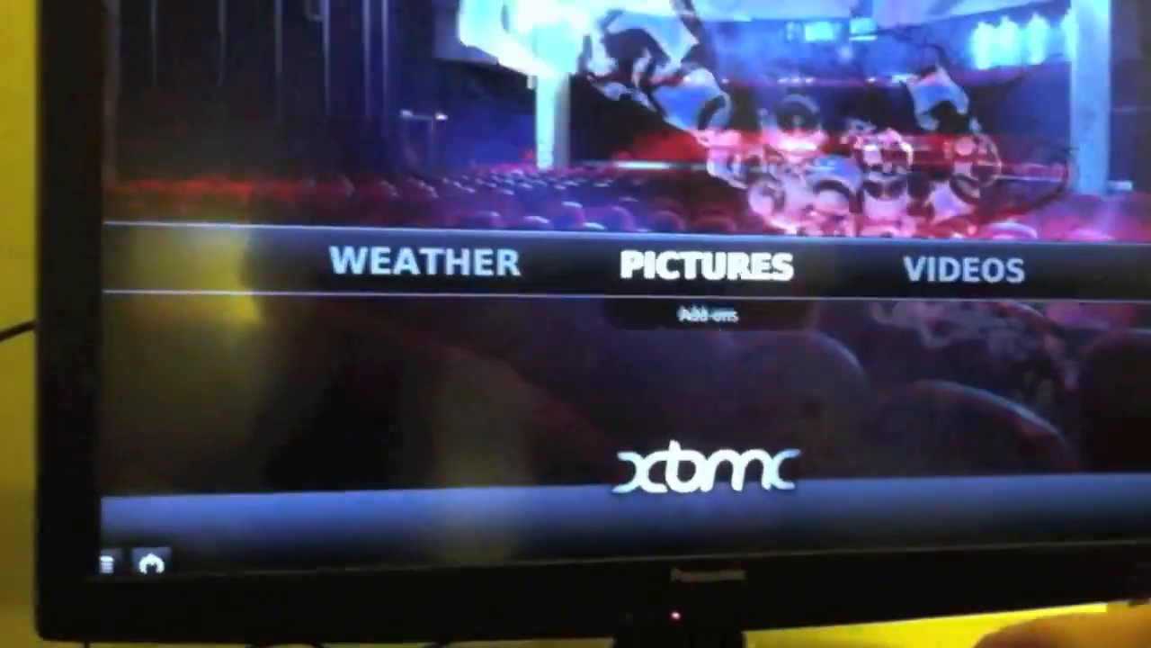
Step: Scroll the home menu from Pictures over to System with System info highlighted
key(Left)
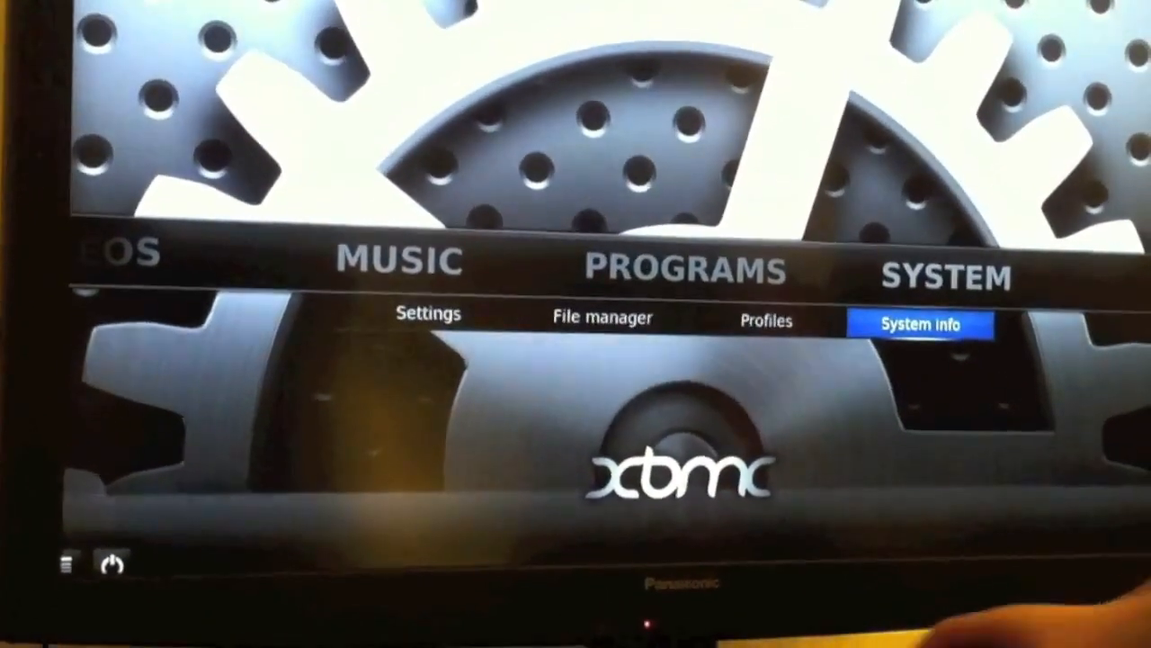
Step: View the Network and Video pages of System info, then go back to the home menu on Videos
click(921, 324)
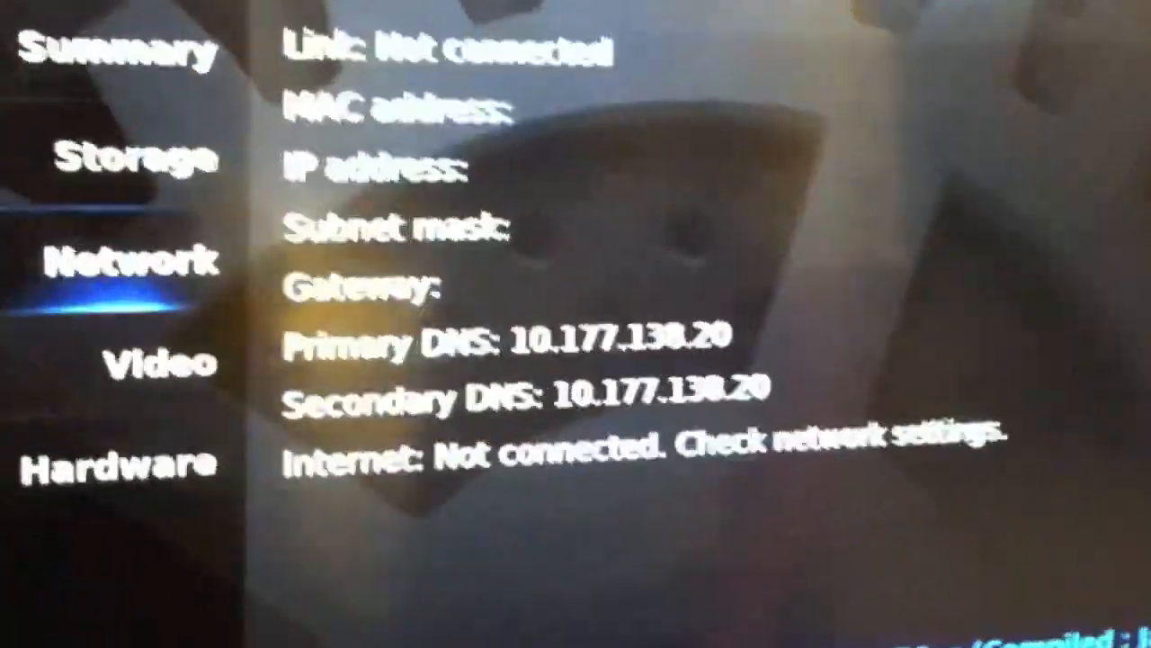
click(99, 441)
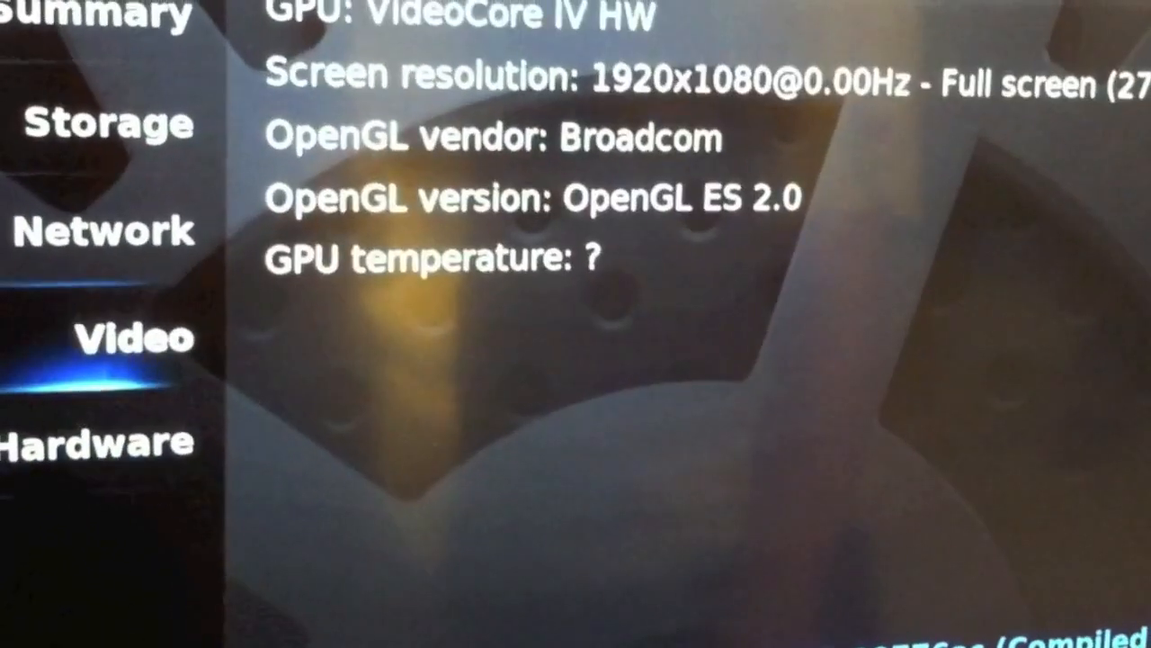
click(90, 124)
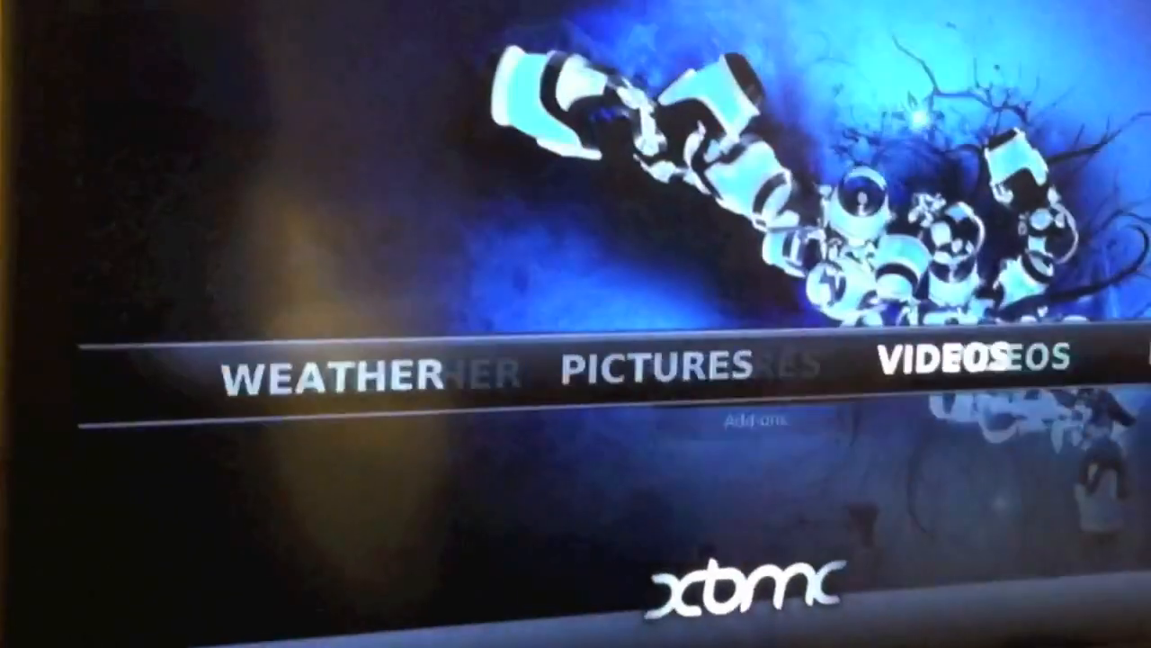
click(935, 372)
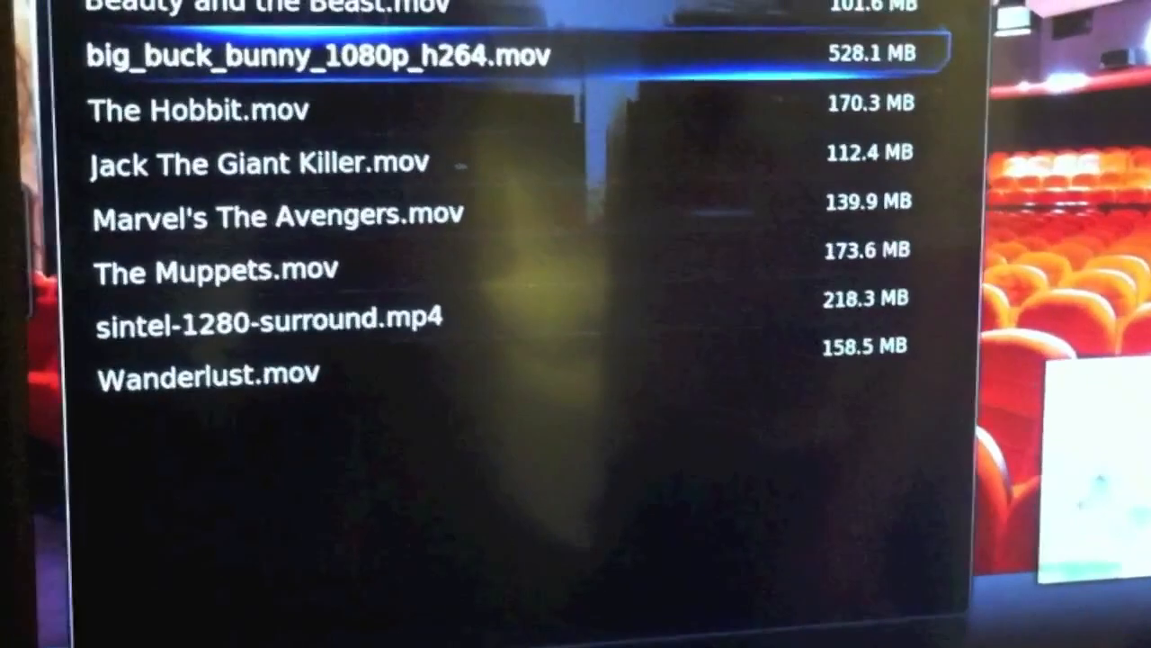
Step: Move down the movie list past The Avengers to highlight The Muppets.mov
key(down)
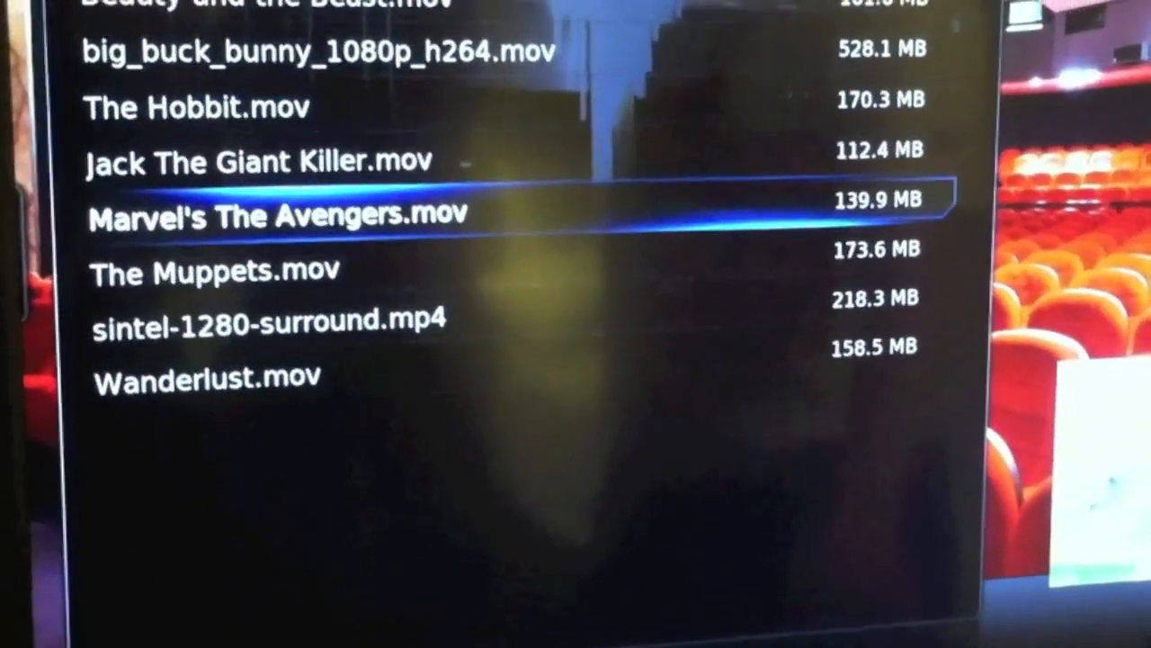
key(Down)
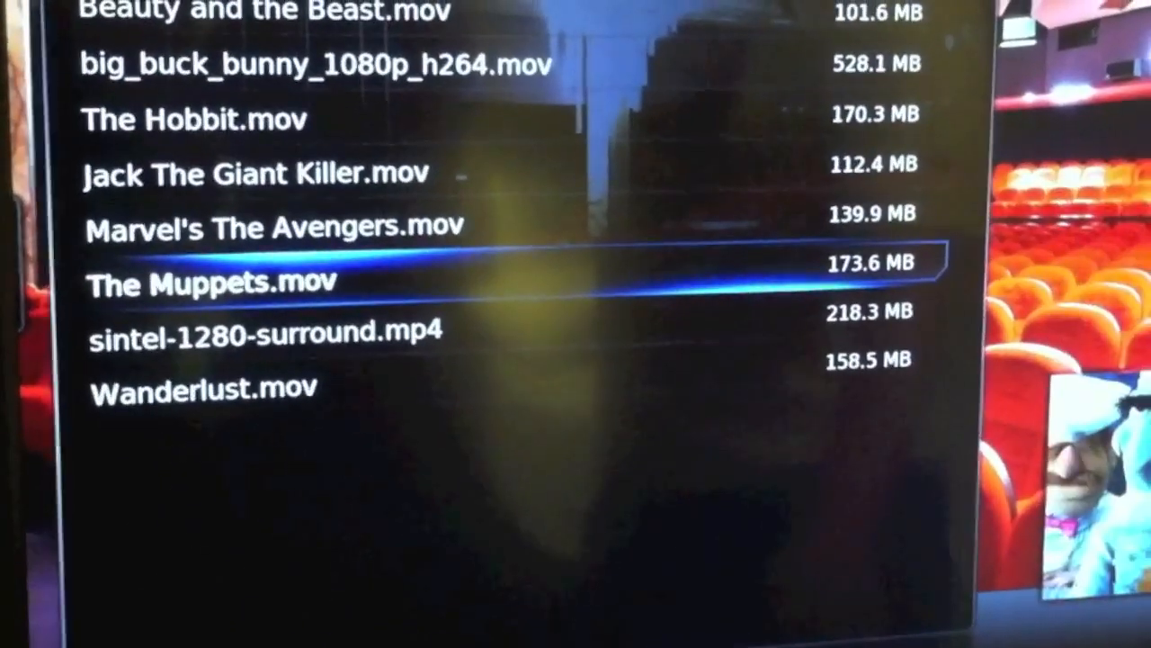